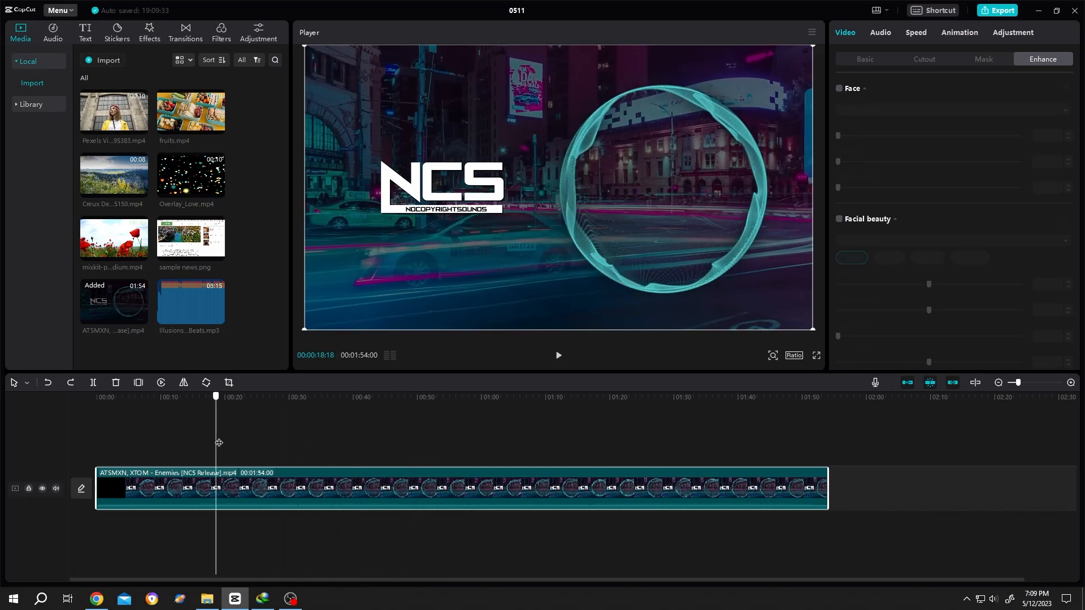
# - Move the playhead to about 33 seconds and separate the NCS clip's audio onto its own track
pyautogui.click(307, 396)
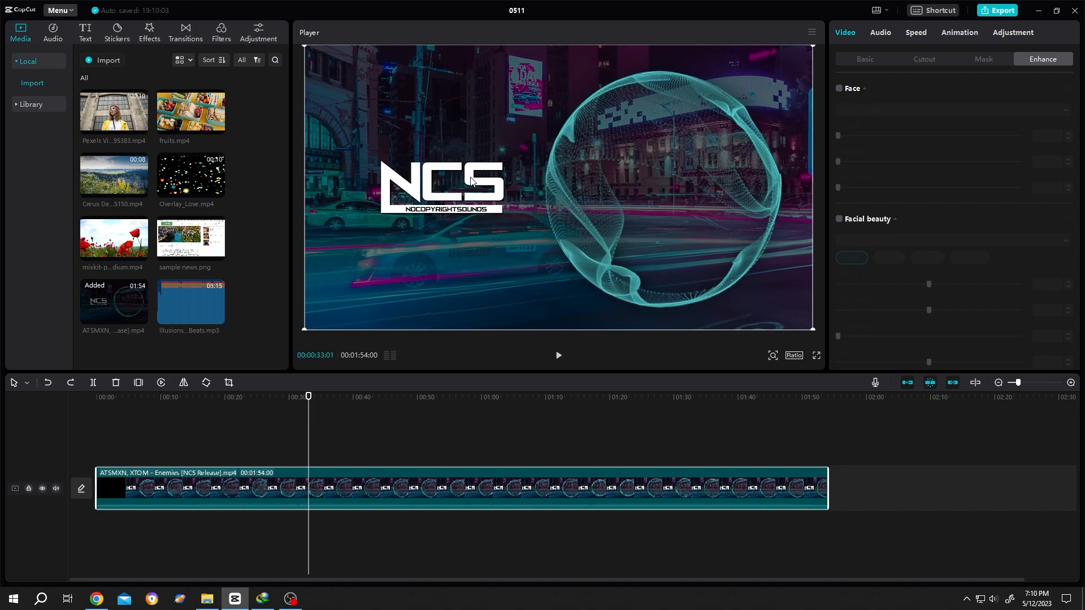
pyautogui.moveTo(463, 344)
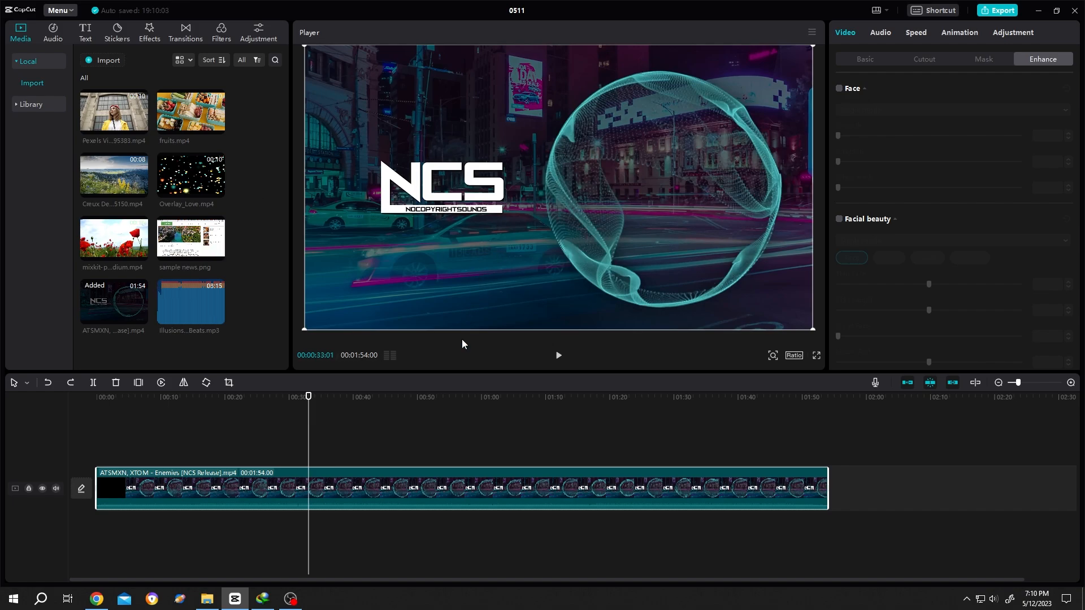
pyautogui.moveTo(424, 249)
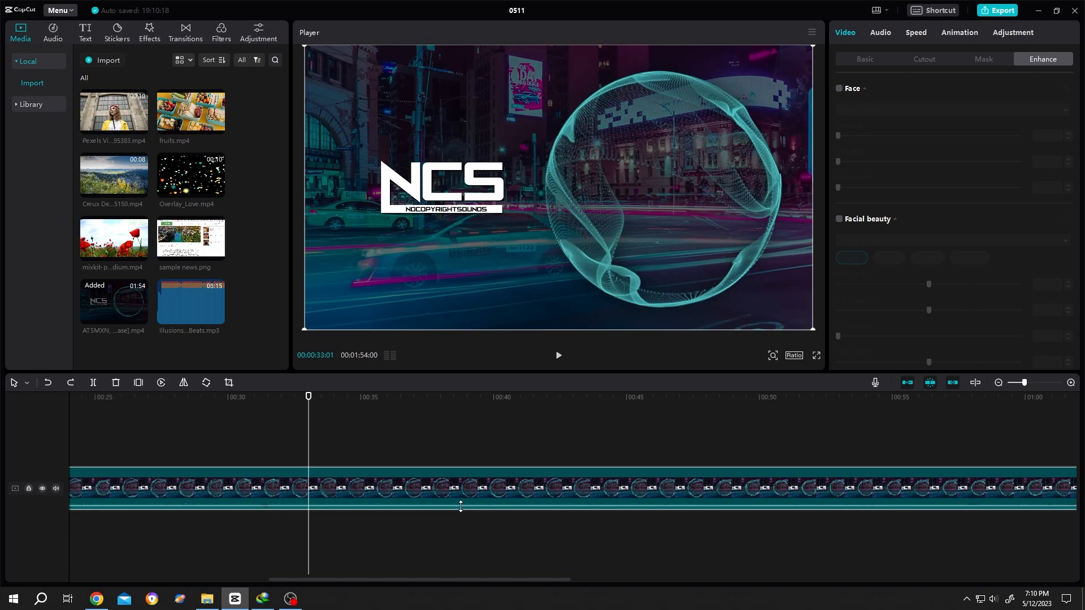
pyautogui.rightClick(418, 487)
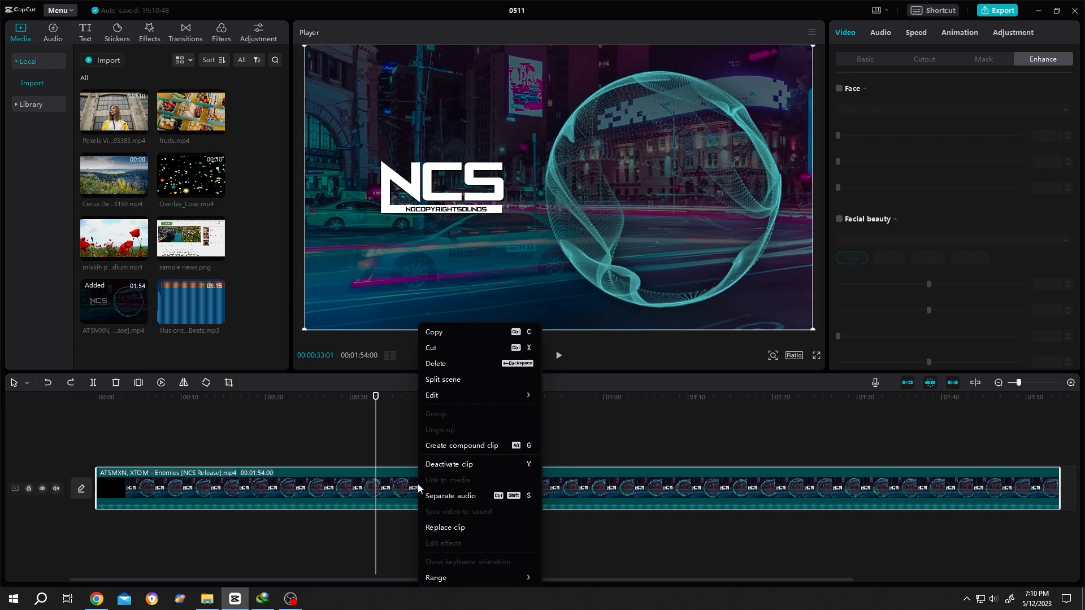
pyautogui.moveTo(456, 496)
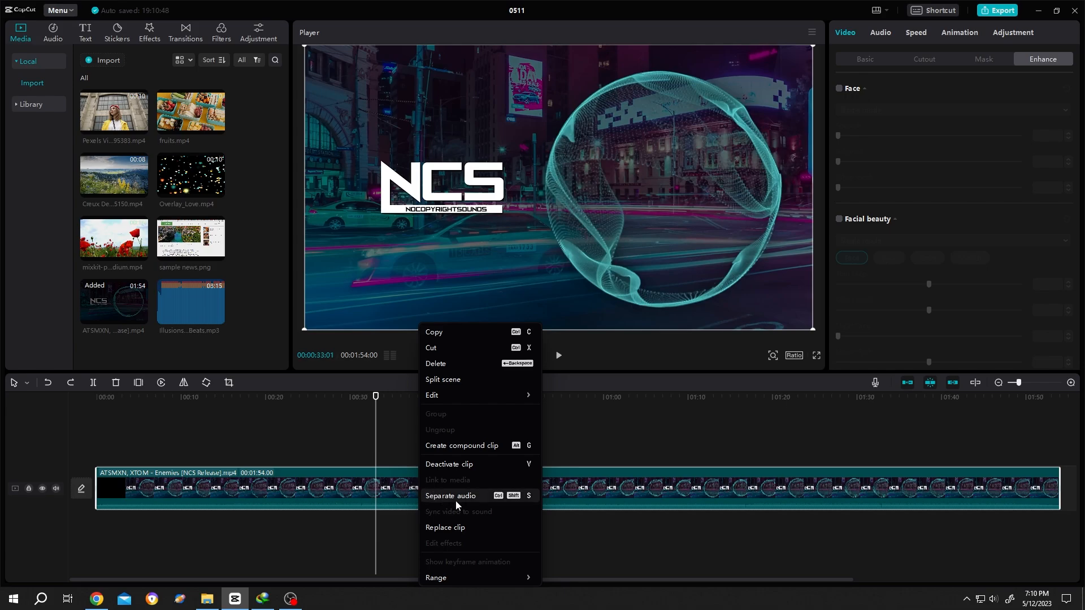
pyautogui.click(451, 496)
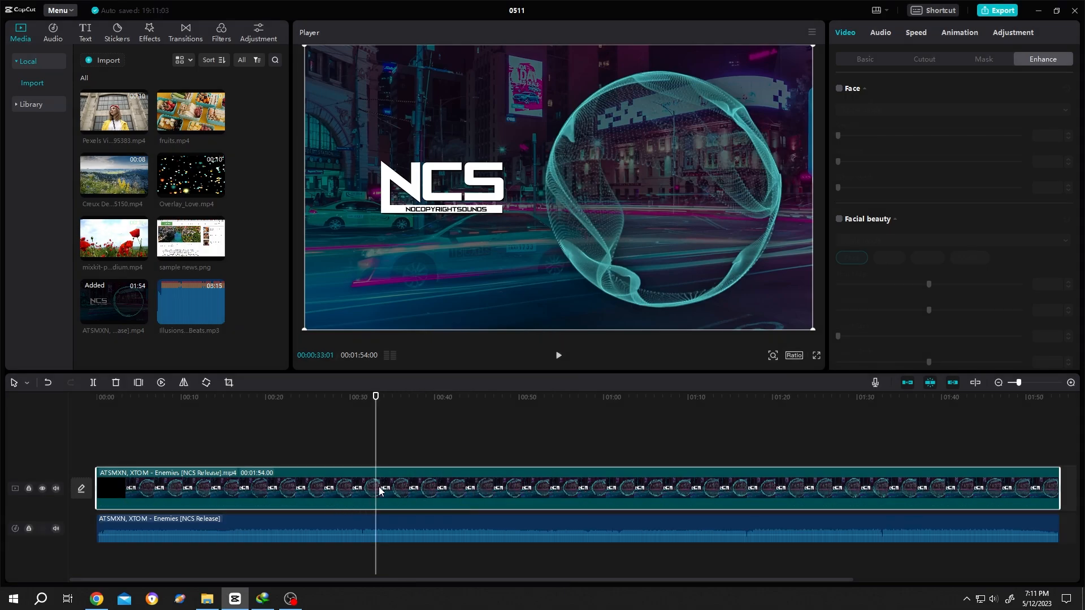
pyautogui.moveTo(241, 512)
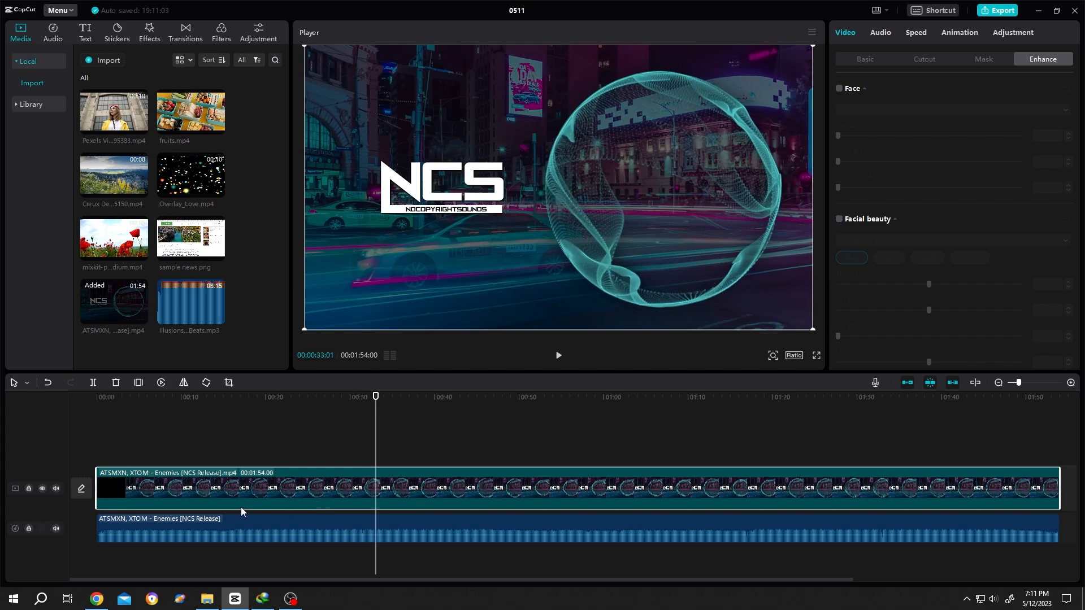
pyautogui.moveTo(514, 510)
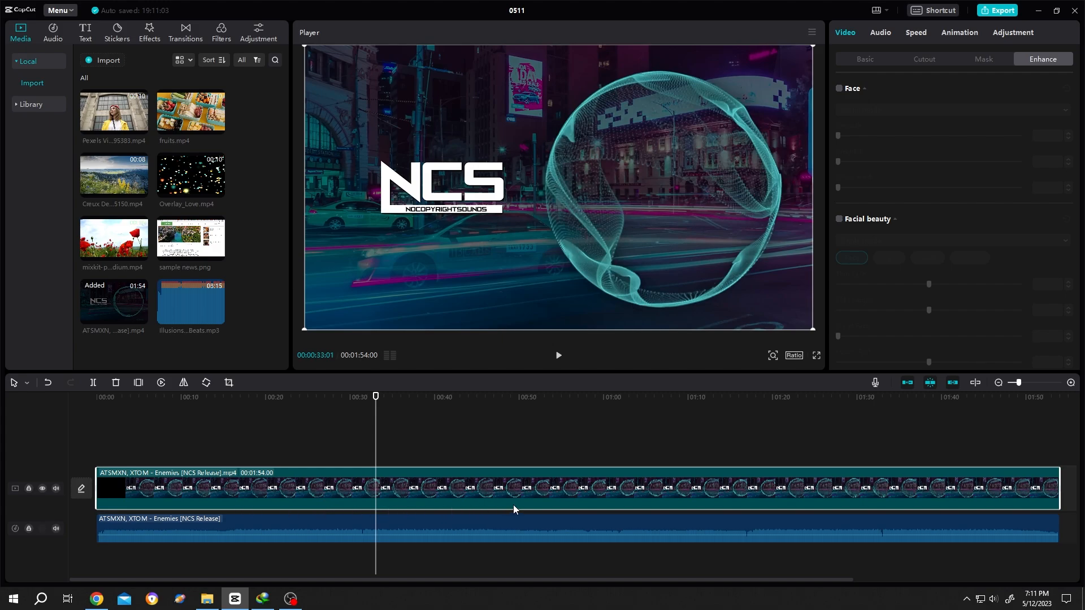
pyautogui.moveTo(487, 509)
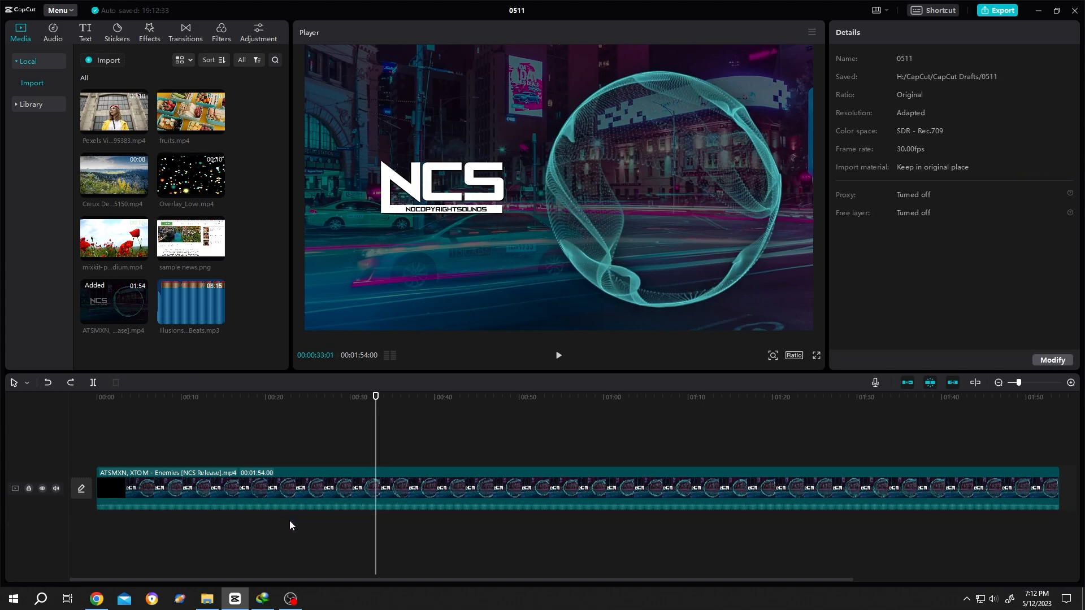
# - Nudge the playhead later and open the NCS clip's audio volume settings
pyautogui.click(558, 355)
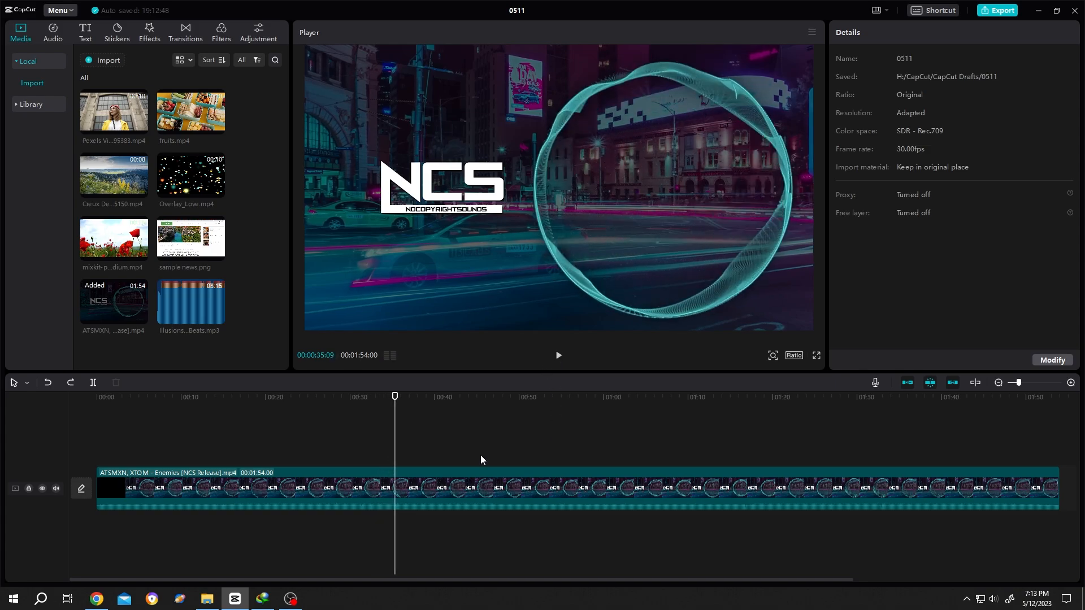
pyautogui.moveTo(413, 471)
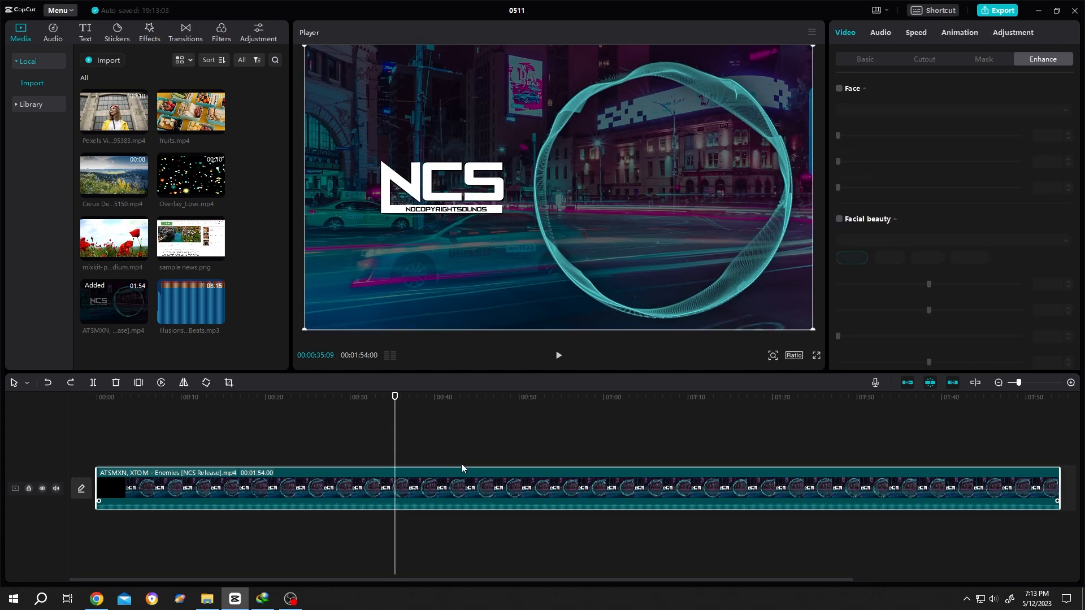
pyautogui.click(880, 32)
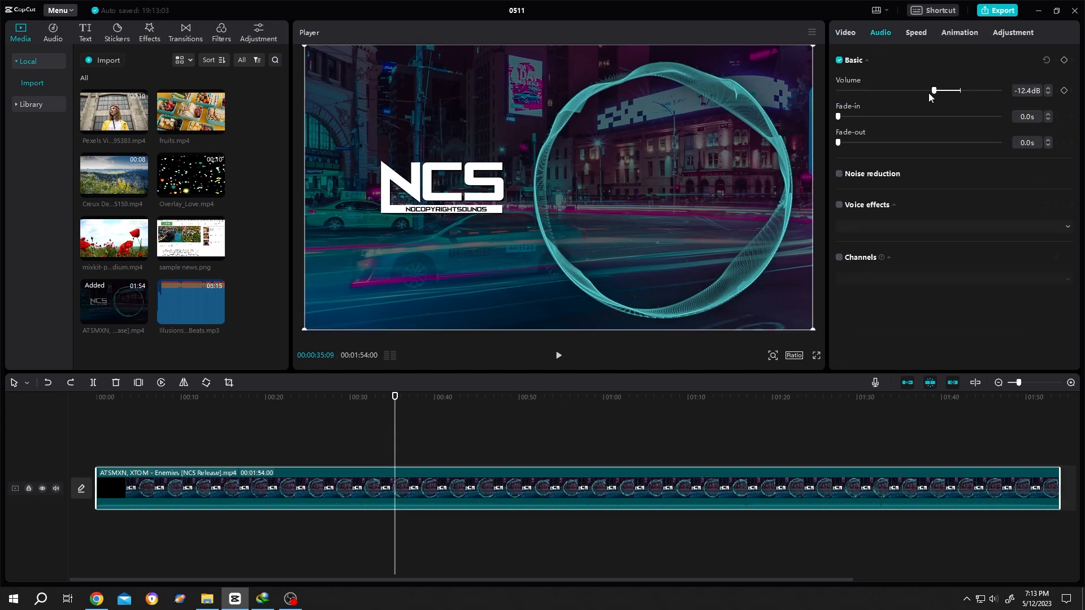